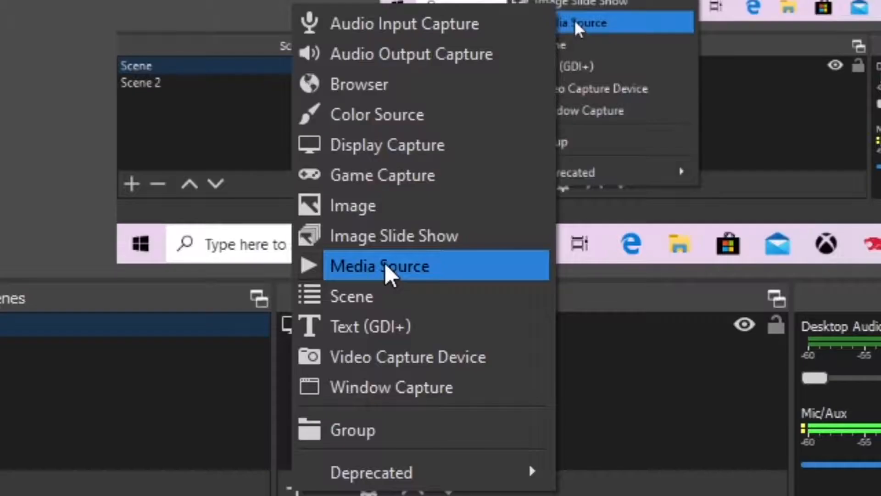
Add a new Media Source named 'intro' to the scene
{"action": "left_click", "coordinate": [379, 266]}
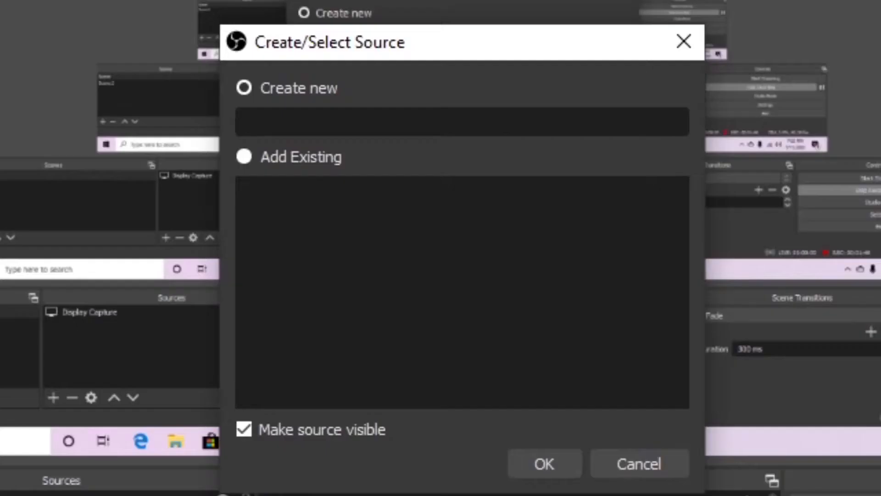
{"action": "type", "text": "intro"}
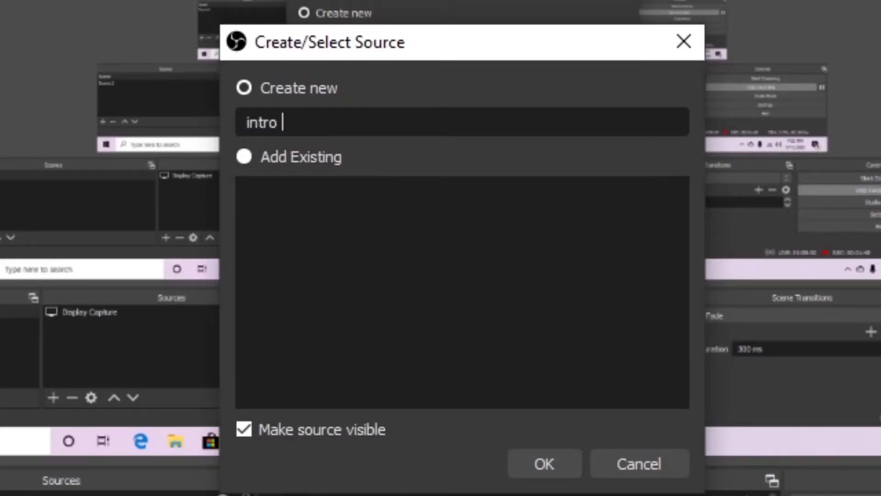
{"action": "left_click", "coordinate": [543, 462]}
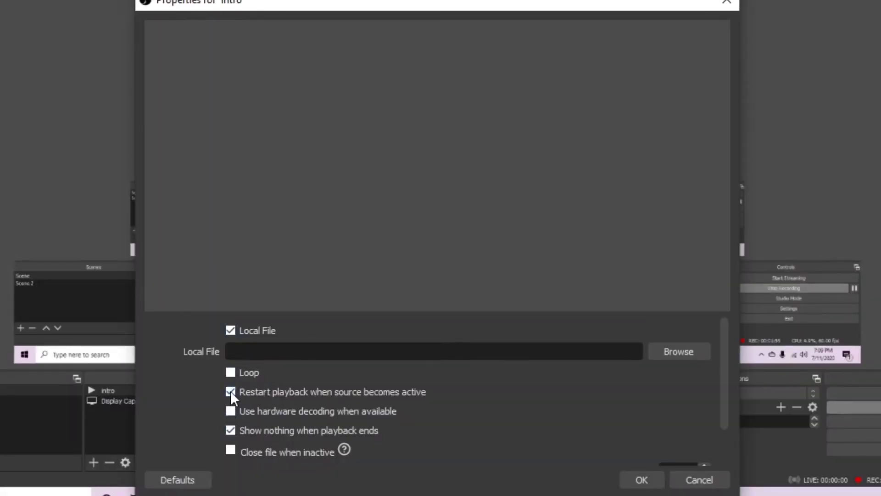
Enable hardware decoding for the intro source and browse for its Local File
{"action": "left_click", "coordinate": [229, 411]}
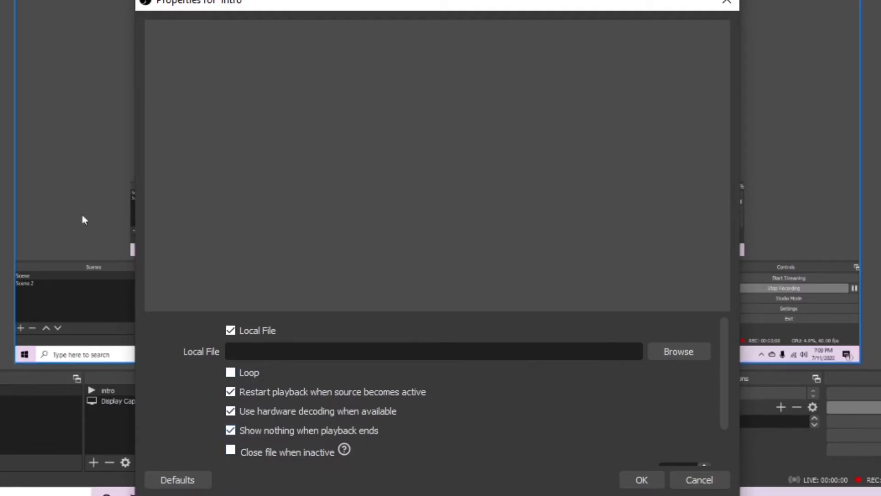
{"action": "left_click", "coordinate": [677, 351]}
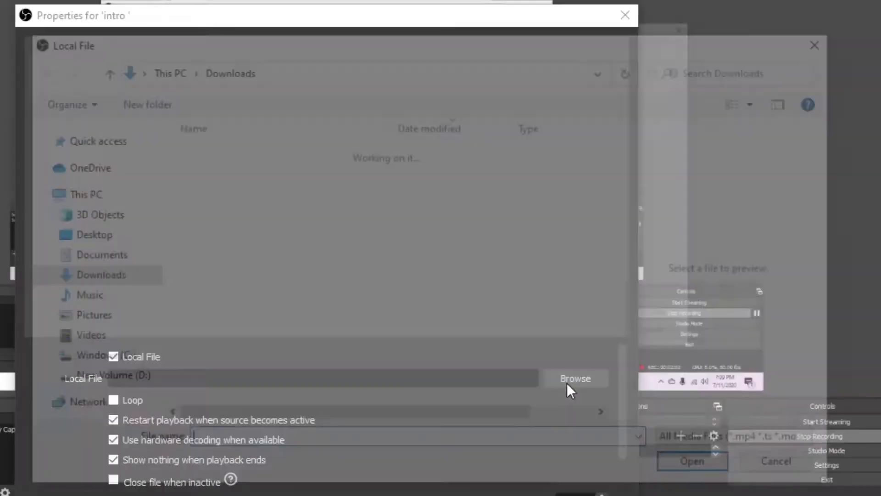
Point the intro source at the video (1).mkv file in Downloads
{"action": "left_click", "coordinate": [574, 377]}
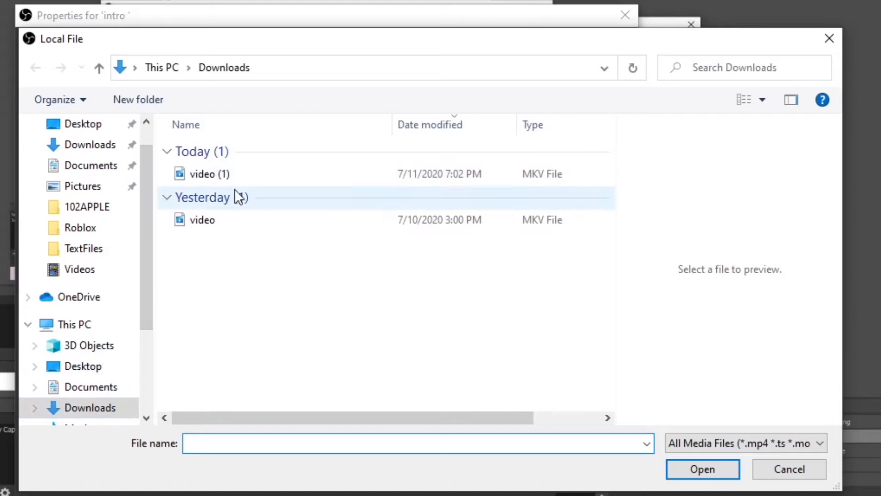
{"action": "left_click", "coordinate": [202, 219]}
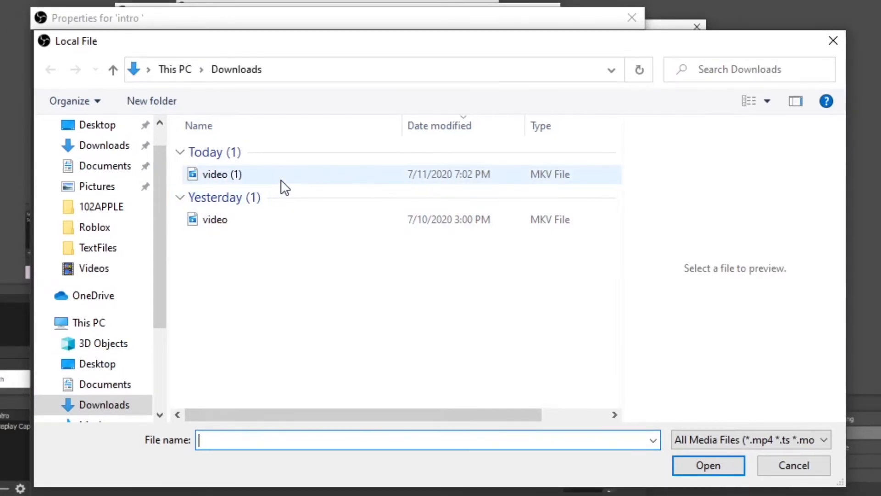
{"action": "mouse_move", "coordinate": [221, 173]}
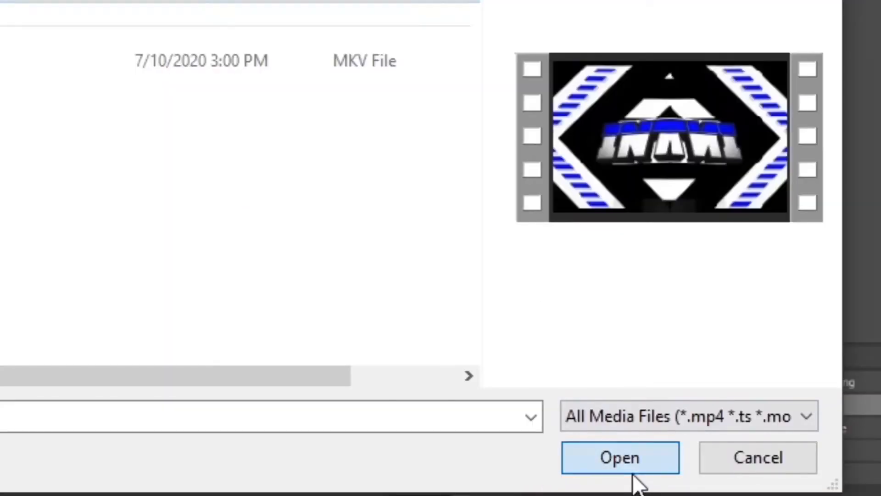
{"action": "left_click", "coordinate": [619, 457]}
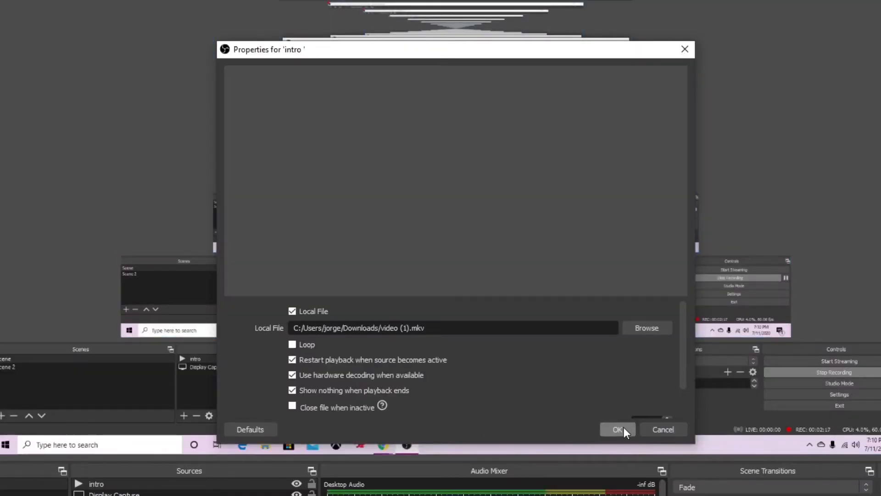
{"action": "left_click", "coordinate": [618, 428]}
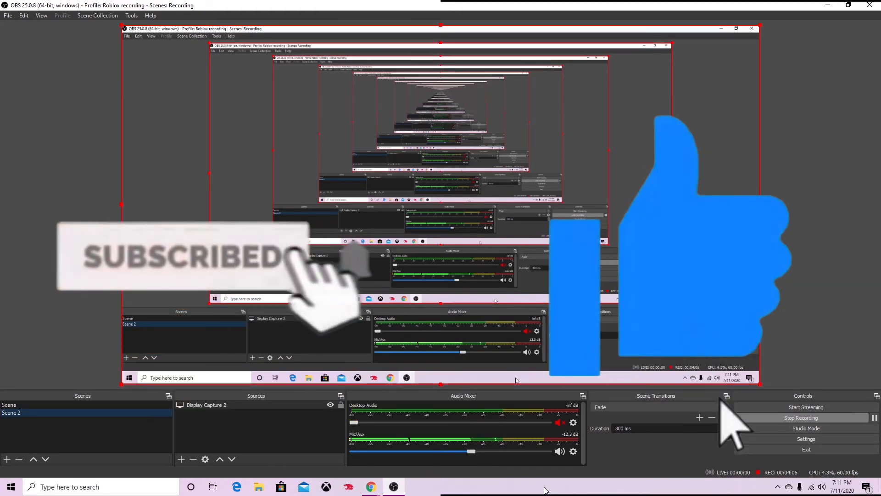